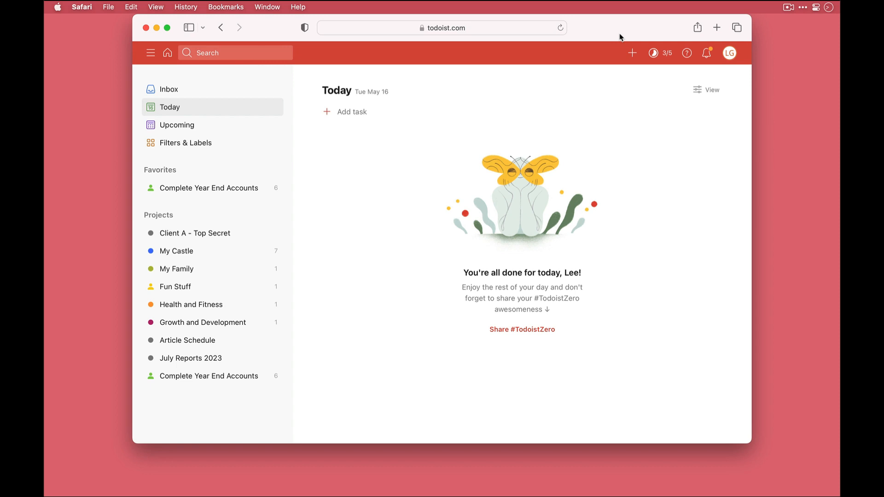
pyautogui.moveTo(729, 53)
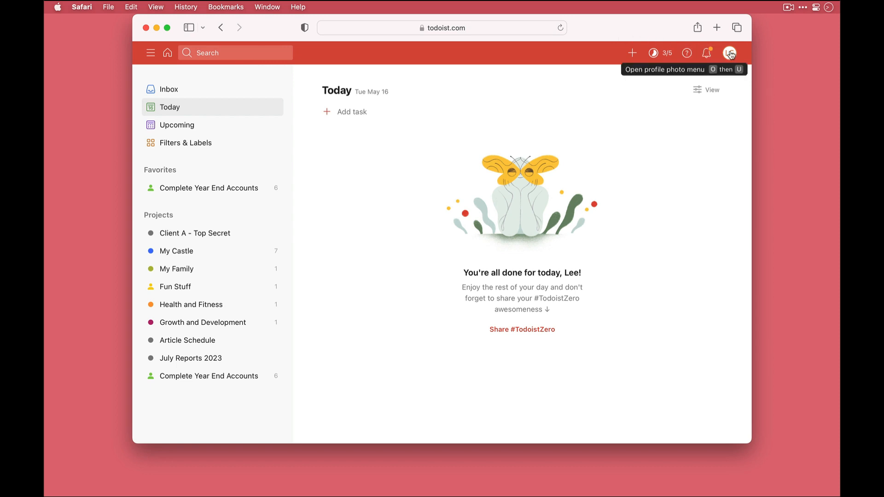
# Step: Reach the Browse view of Todoist's Integrations settings from the profile menu
pyautogui.click(729, 53)
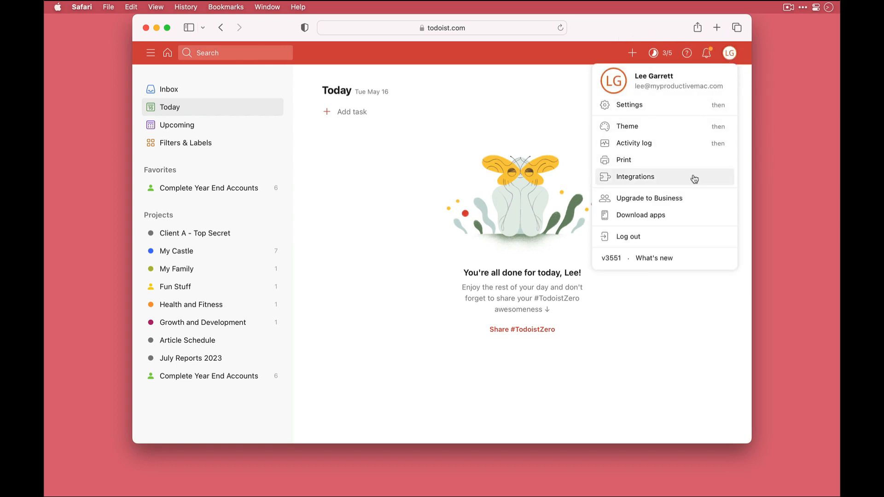
pyautogui.click(635, 177)
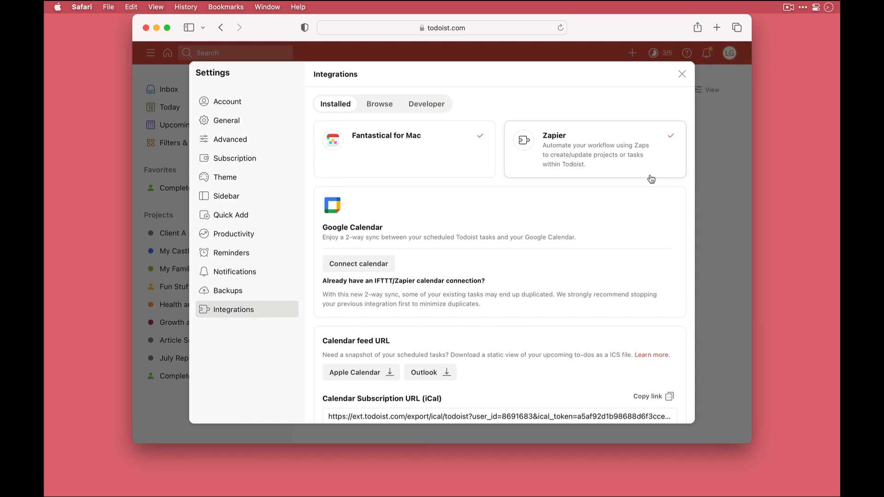
pyautogui.click(379, 104)
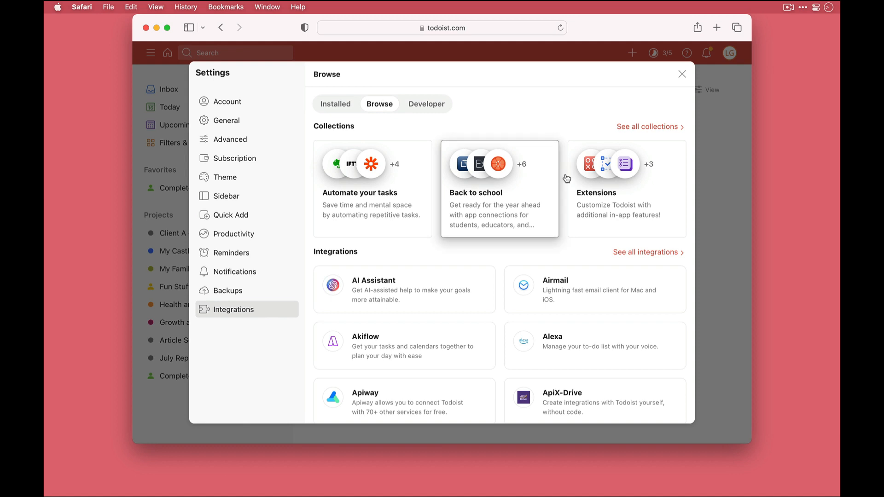
pyautogui.moveTo(607, 197)
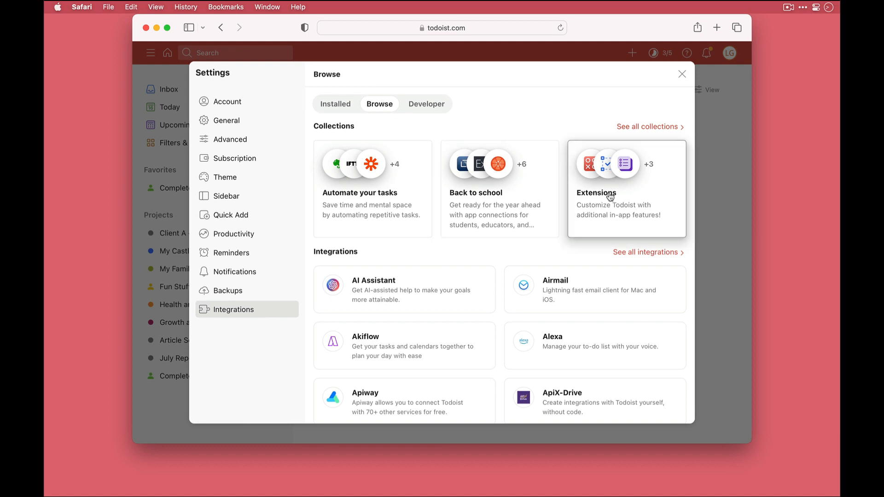
# Step: View the Habit Tracker extension's detail page within the Extensions collection
pyautogui.click(626, 187)
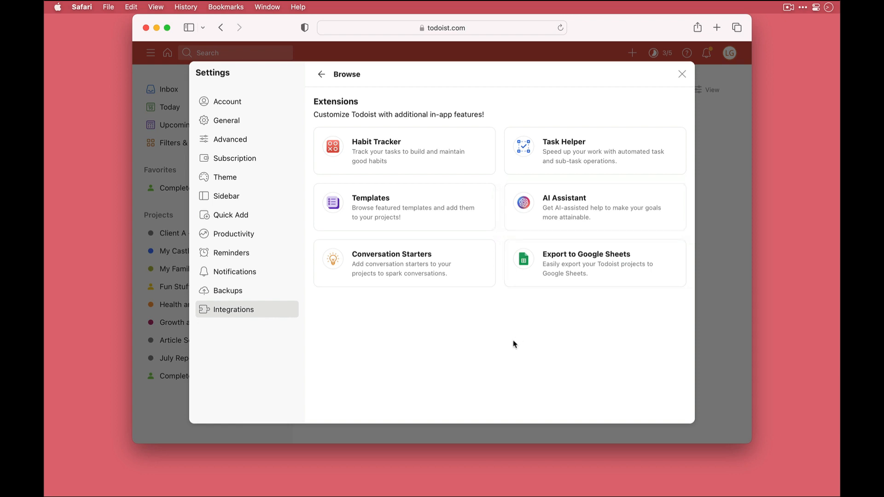
pyautogui.moveTo(509, 350)
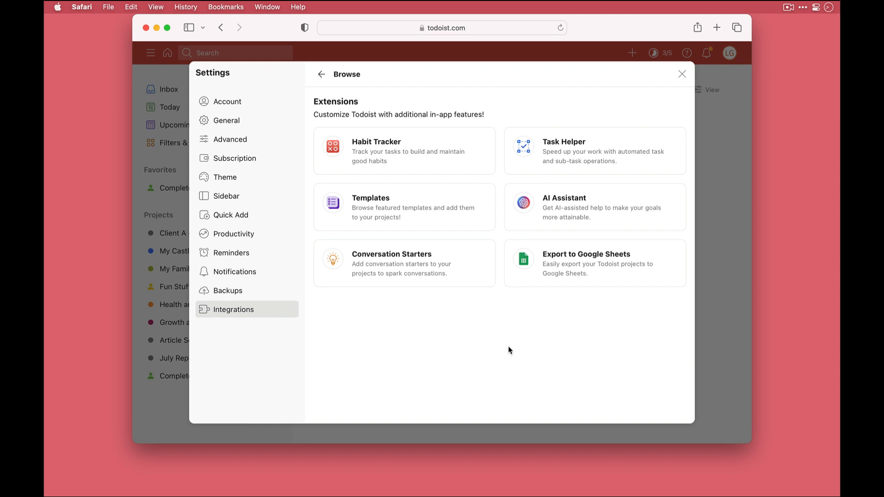
pyautogui.moveTo(414, 152)
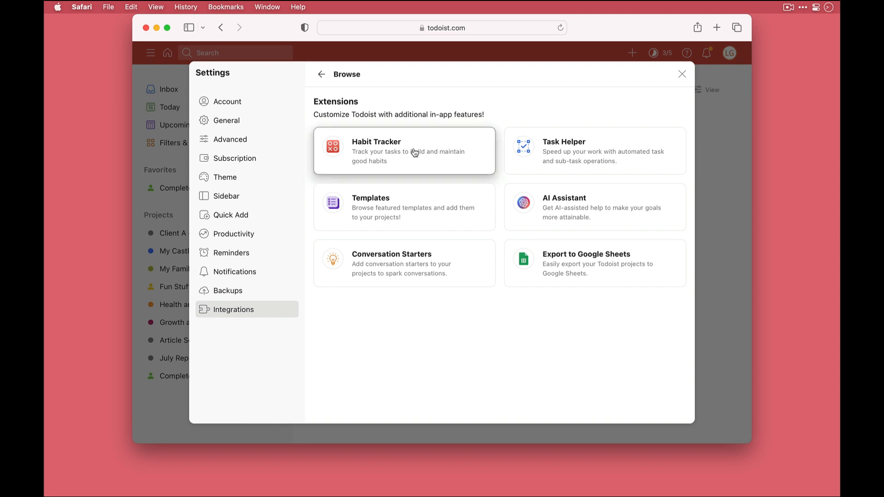
pyautogui.click(404, 150)
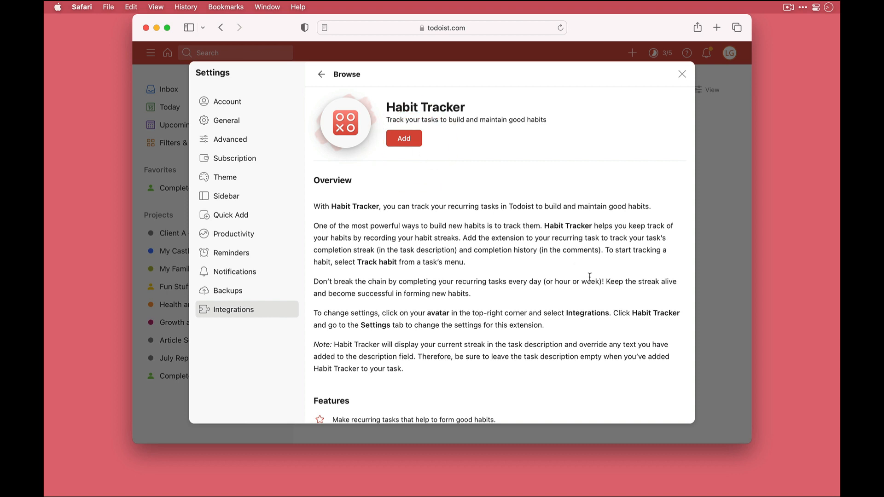
pyautogui.scroll(-3)
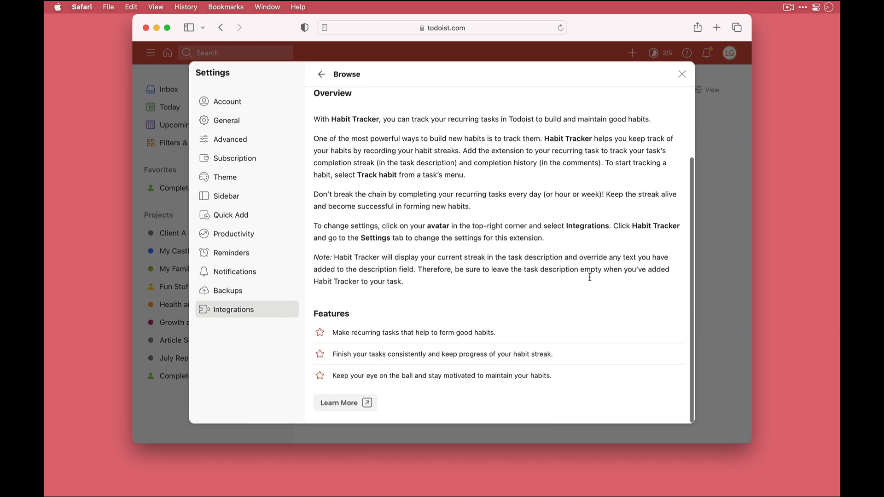
pyautogui.moveTo(378, 426)
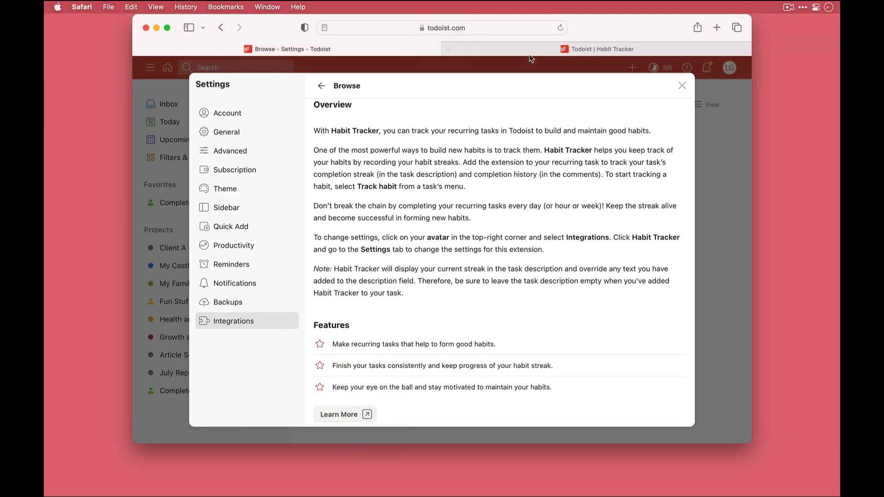
# Step: Read through the Habit Tracker public web page in the second browser tab
pyautogui.click(596, 49)
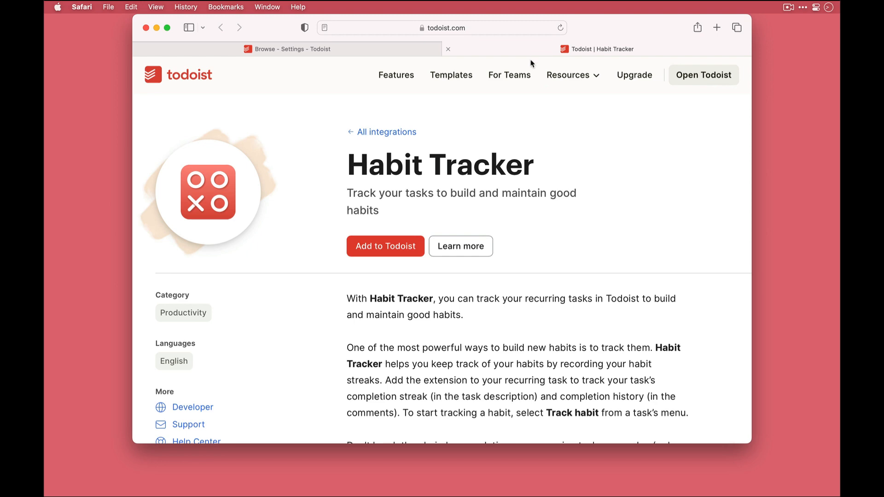
pyautogui.scroll(-3)
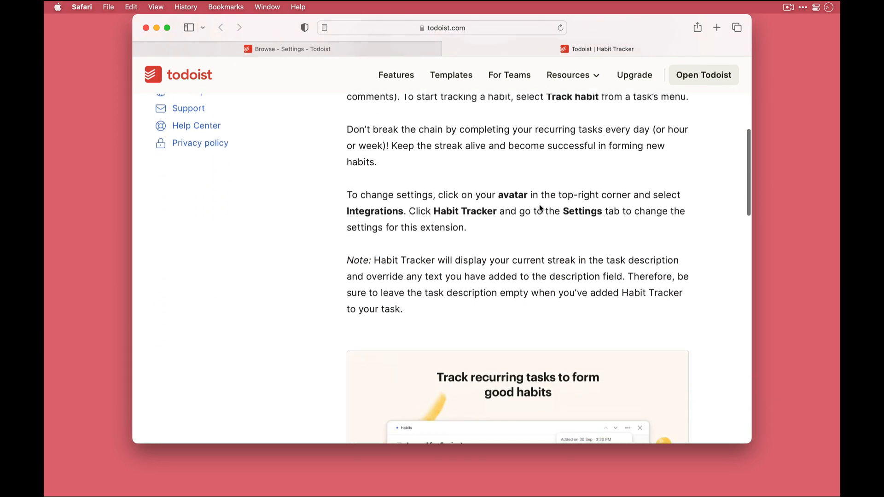
pyautogui.scroll(-3)
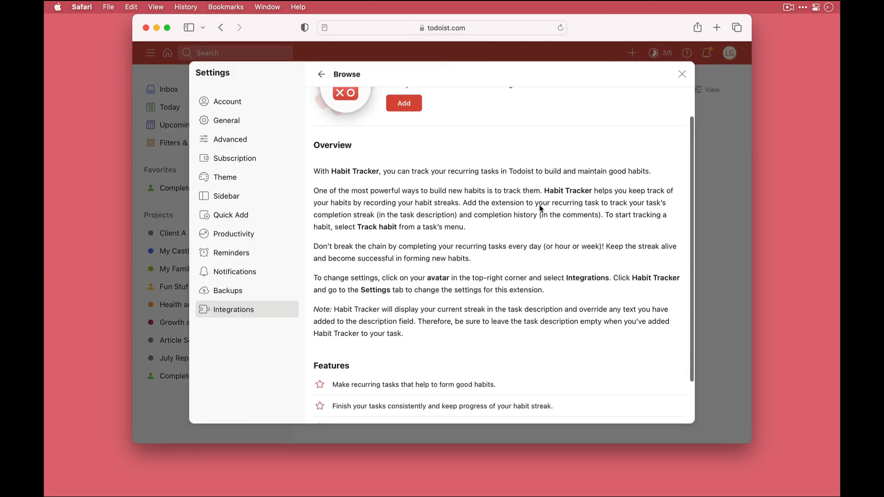
# Step: Install Habit Tracker and view its settings showing streak labels enabled
pyautogui.click(404, 103)
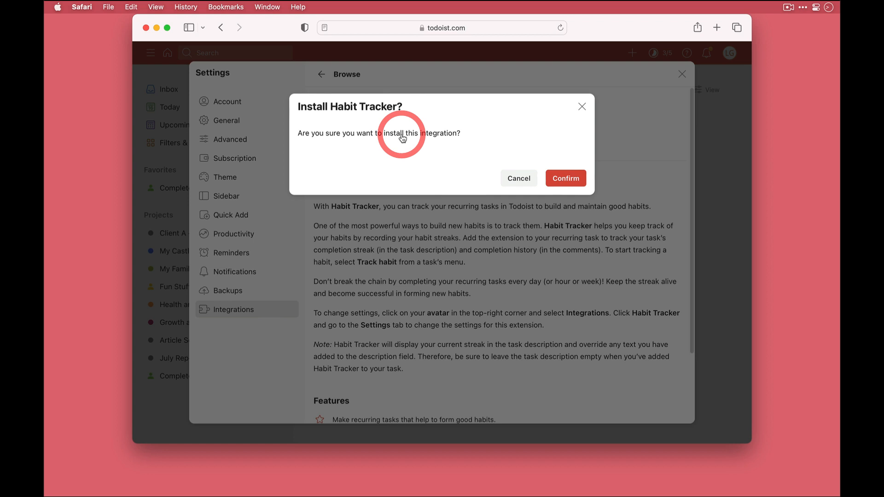
pyautogui.click(564, 178)
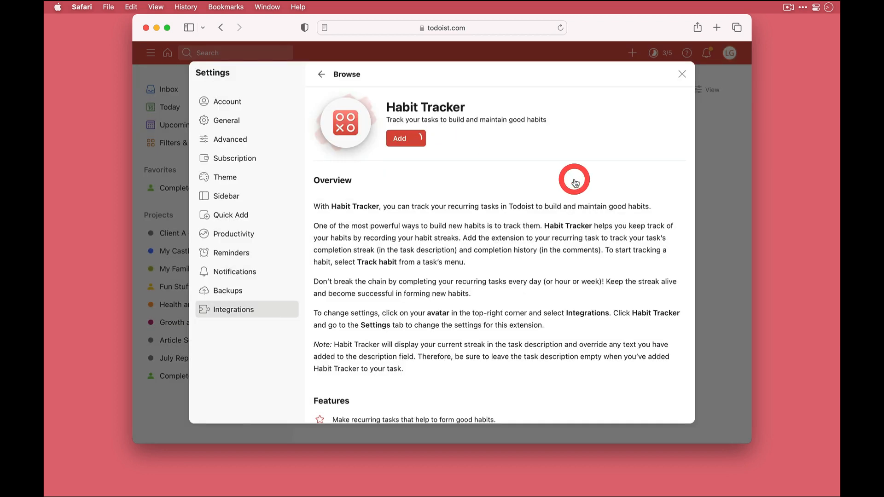
pyautogui.click(406, 138)
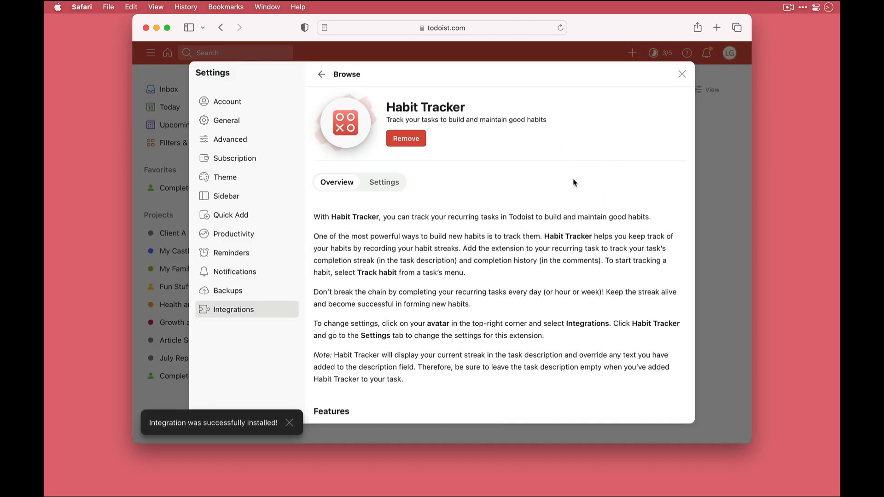
pyautogui.click(384, 182)
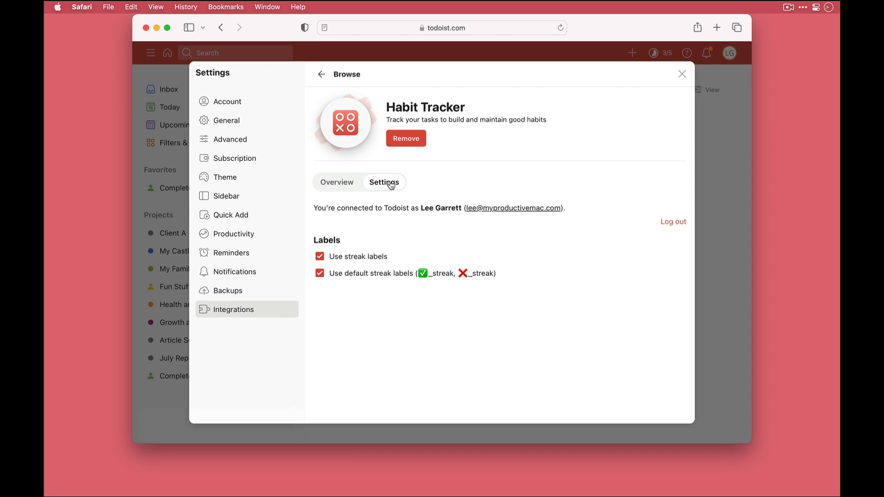
pyautogui.moveTo(329, 258)
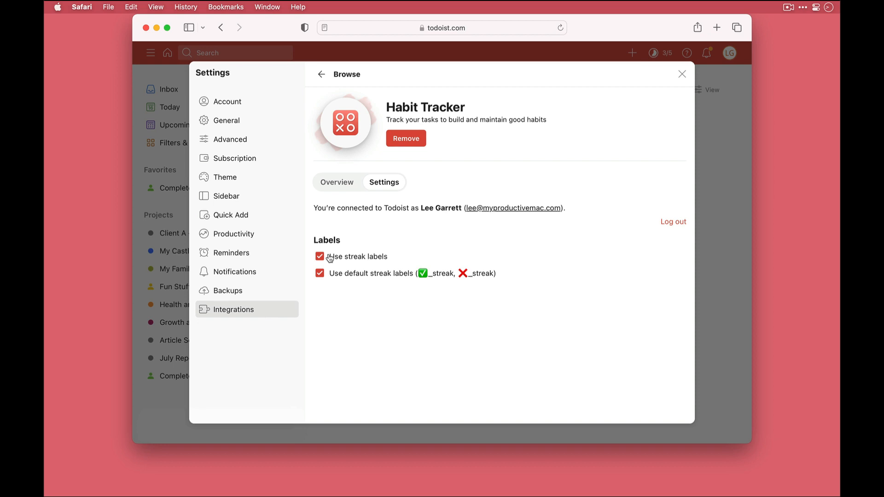
# Step: Try custom streak labels, keep the defaults enabled, and close settings
pyautogui.click(320, 274)
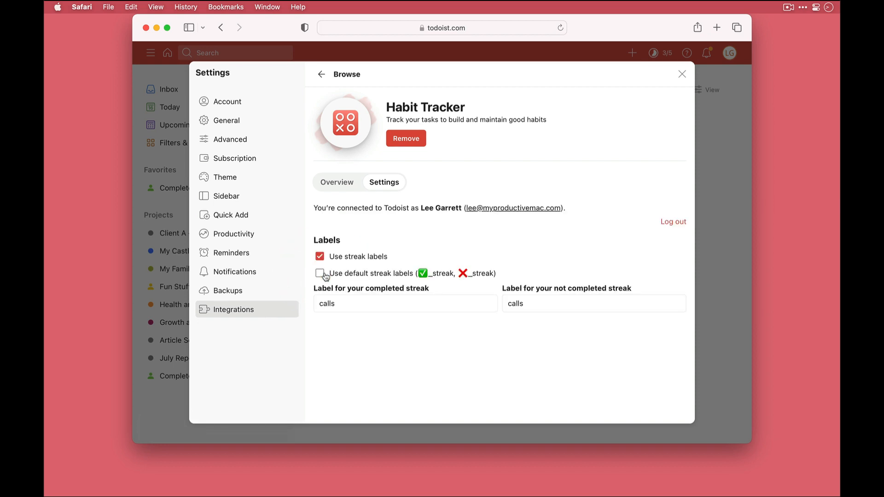
pyautogui.click(405, 303)
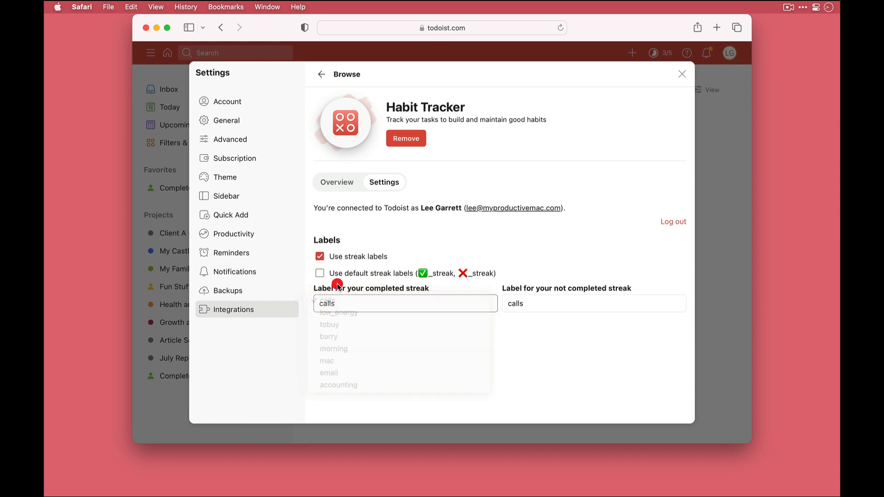
pyautogui.click(320, 276)
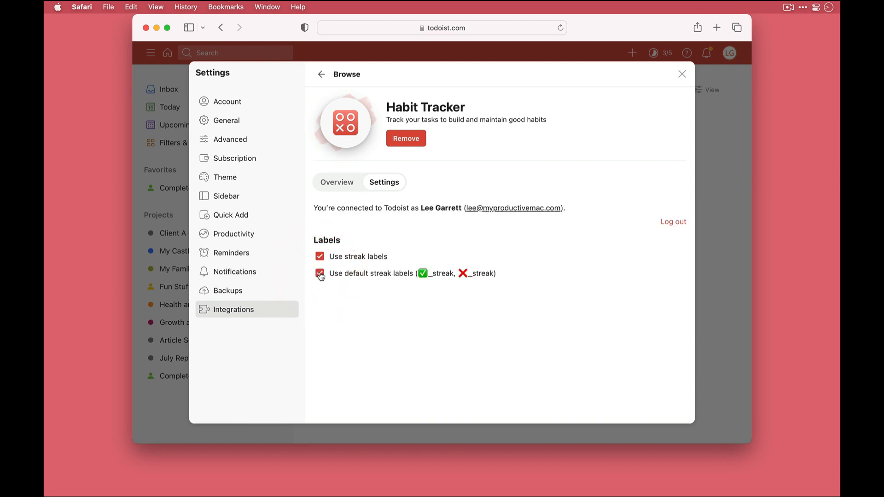
pyautogui.click(683, 74)
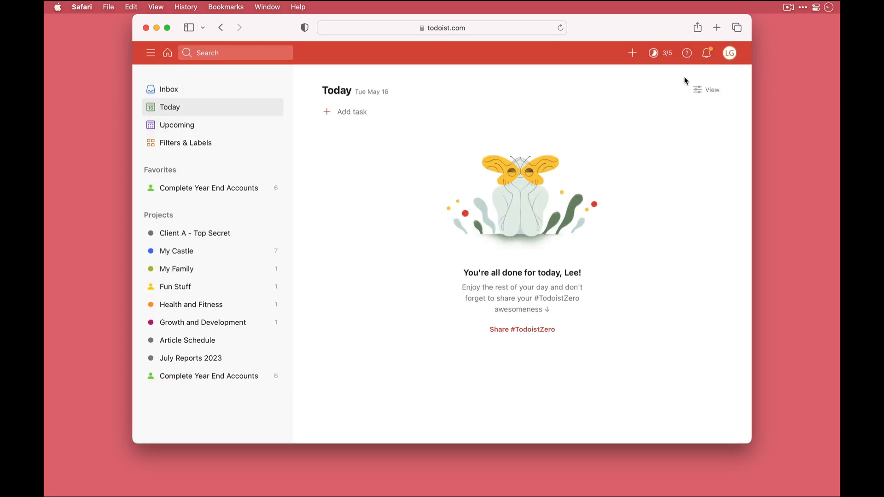
pyautogui.moveTo(270, 269)
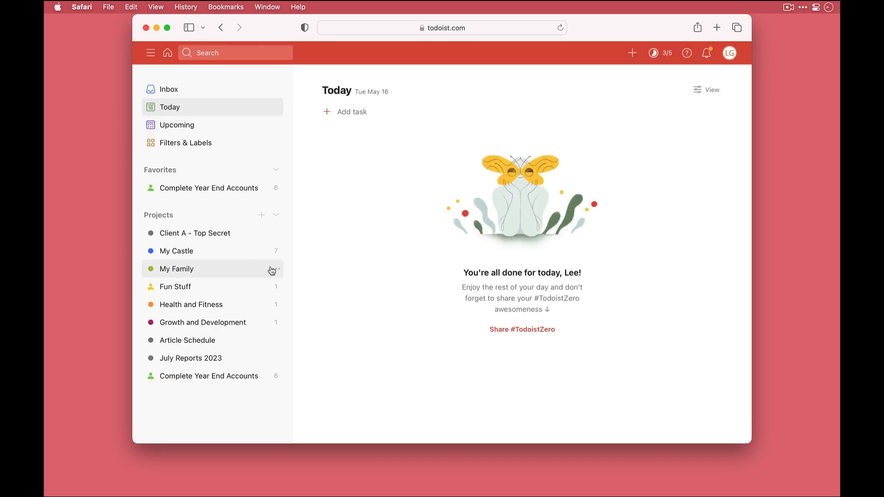
# Step: Show the 'Daily Run for 30 minutes' task details in the Health and Fitness project
pyautogui.click(191, 304)
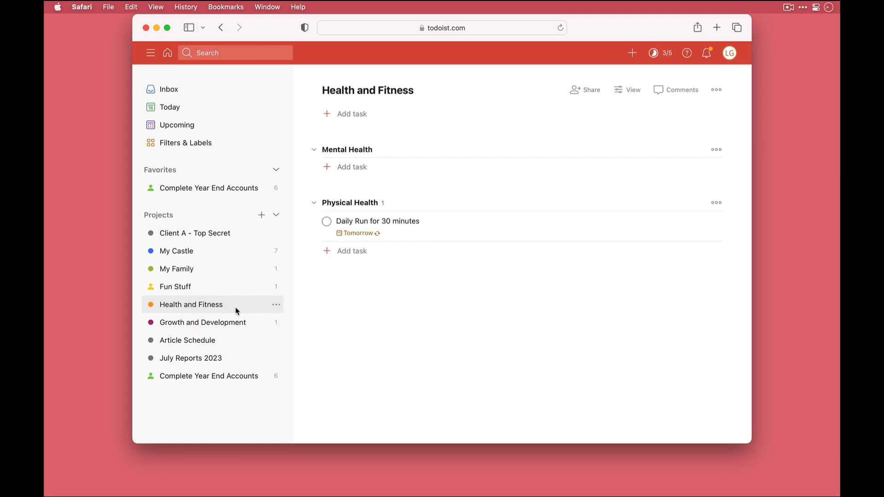
pyautogui.moveTo(378, 239)
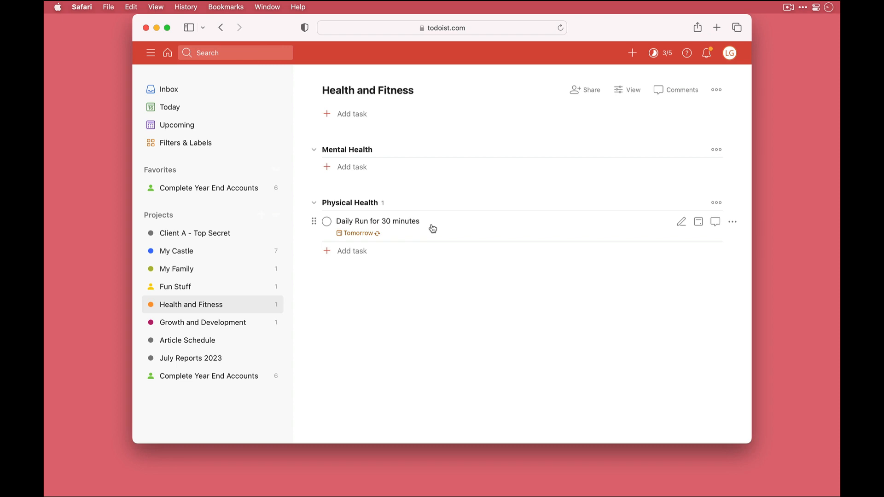
pyautogui.click(377, 221)
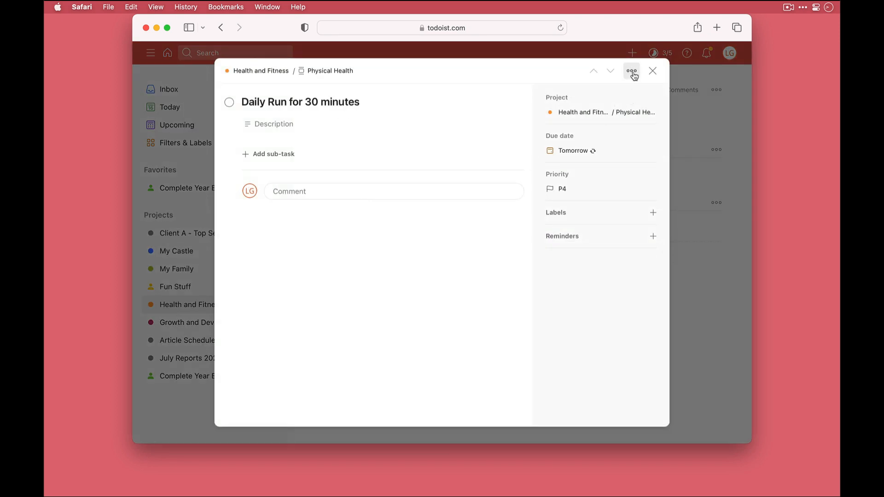
# Step: Track 'Daily Run for 30 minutes' with Habit Tracker and complete it once
pyautogui.click(632, 71)
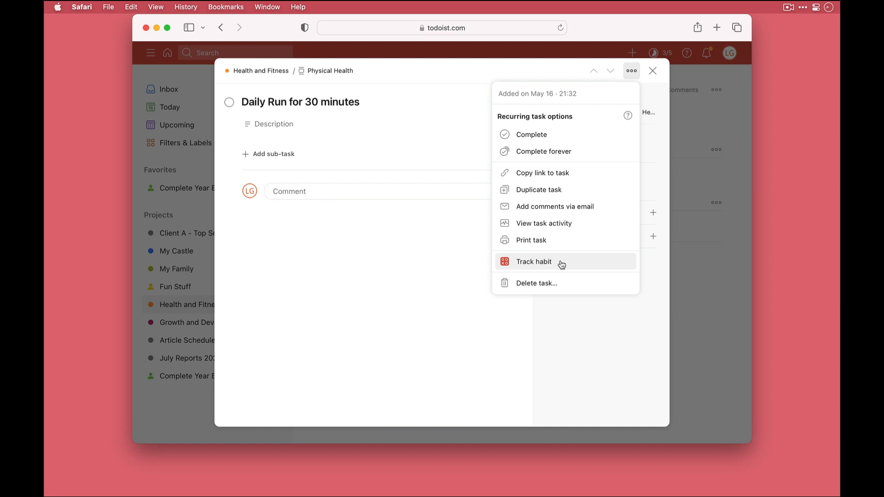
pyautogui.click(533, 260)
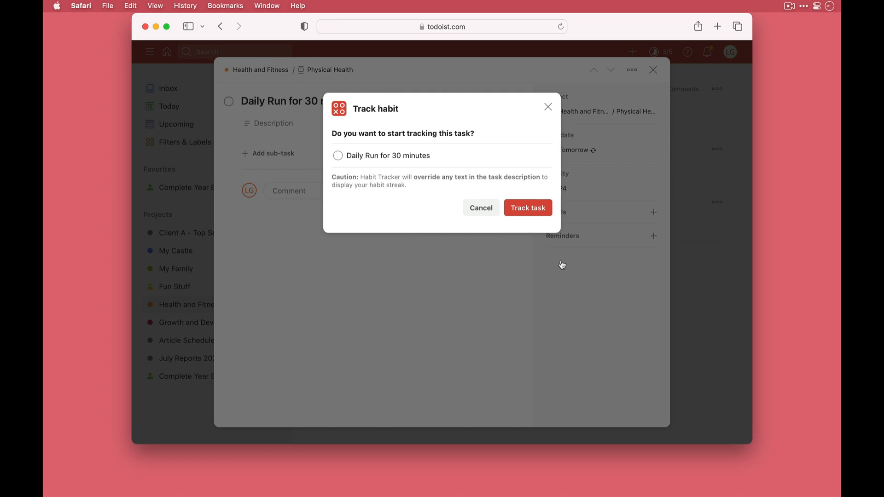
pyautogui.click(527, 207)
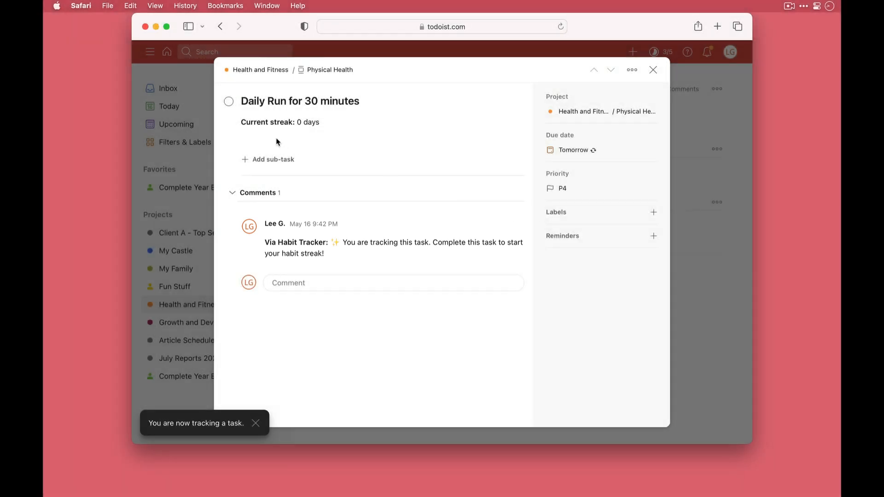
pyautogui.click(230, 101)
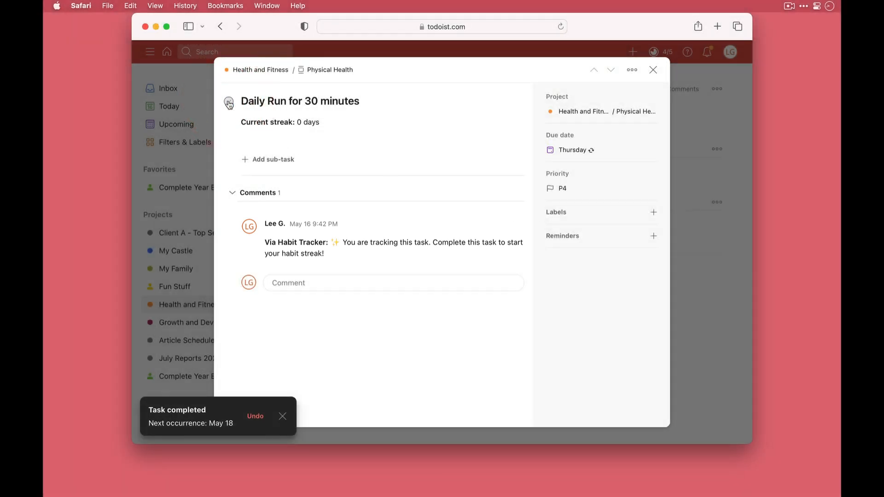
# Step: Confirm Daily Run's 1-day streak and _streak label, then close the task details
pyautogui.click(229, 102)
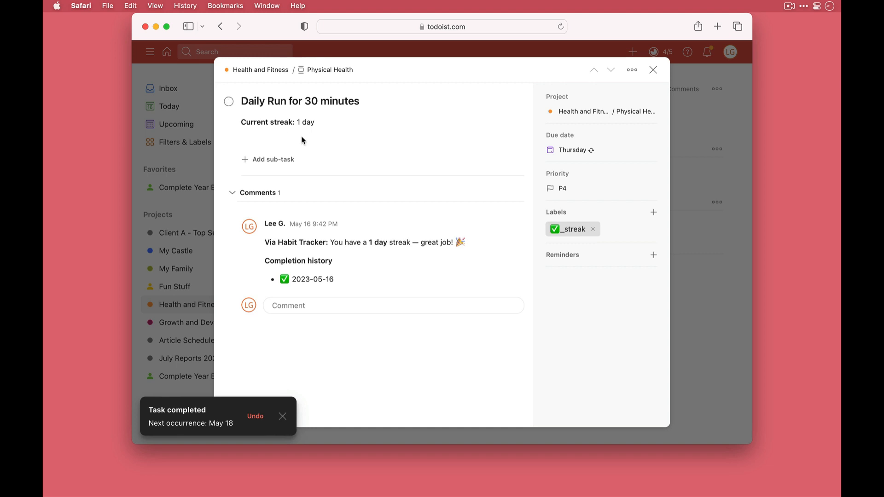
pyautogui.moveTo(308, 150)
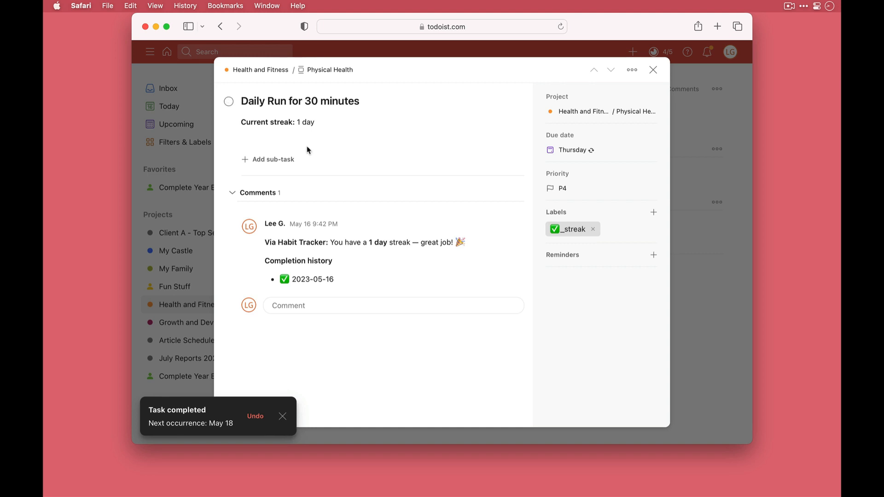
pyautogui.moveTo(346, 289)
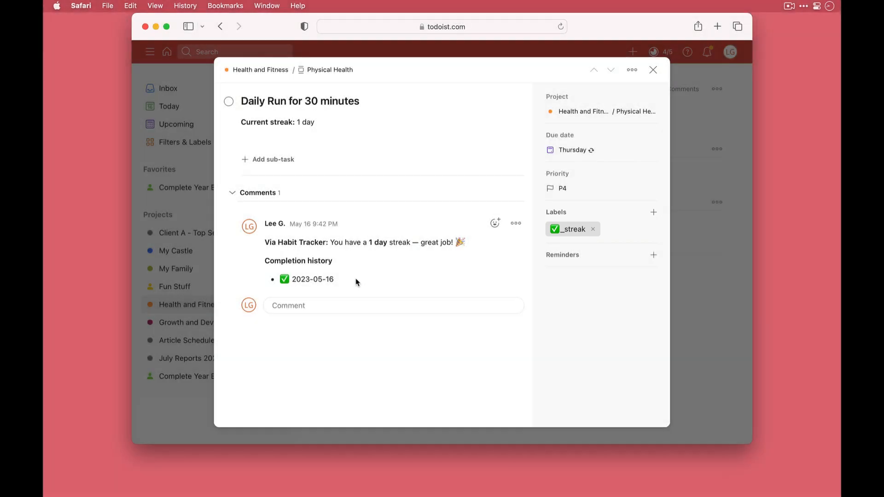
pyautogui.click(654, 69)
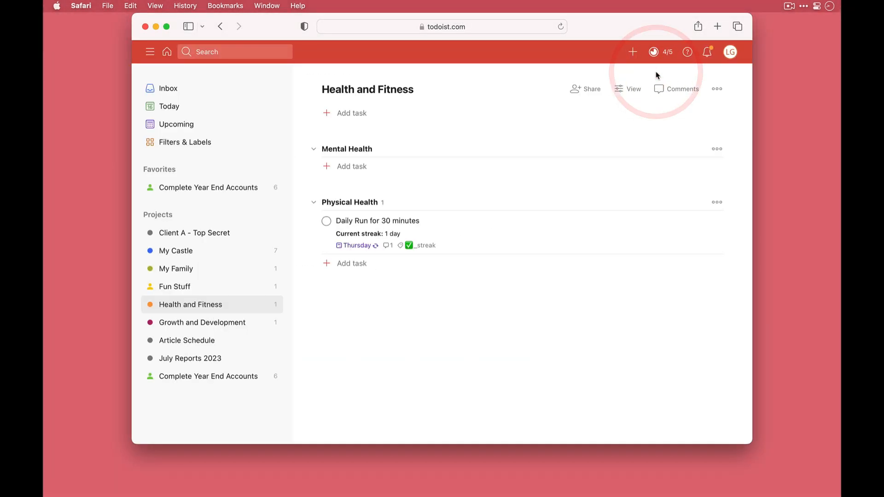
# Step: Track 'Eat one meal with Family' in My Family as a habit and complete it once
pyautogui.click(176, 268)
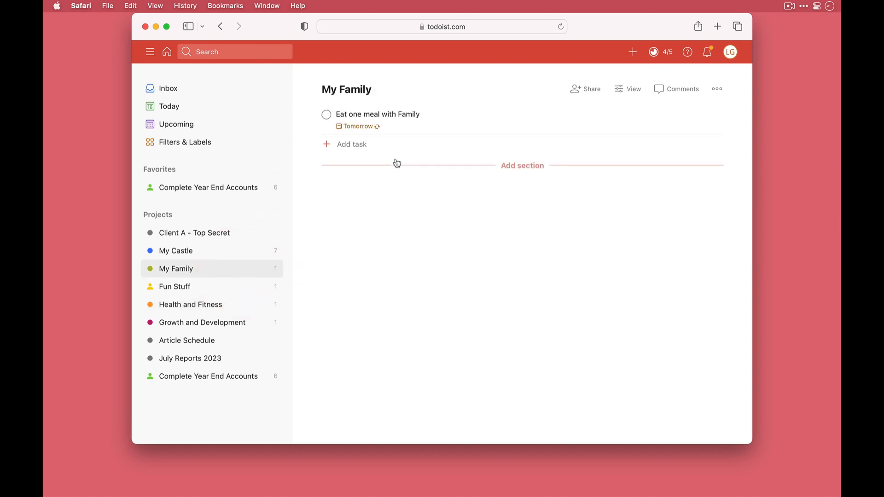
pyautogui.moveTo(447, 121)
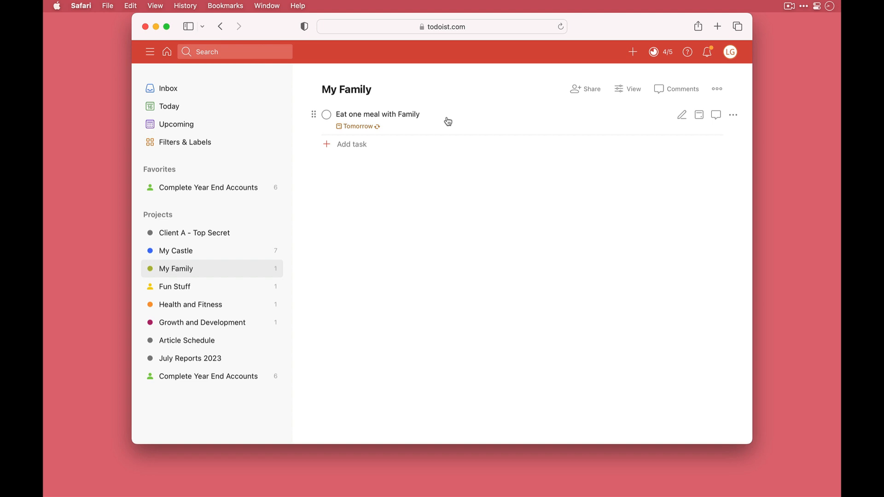
pyautogui.click(733, 115)
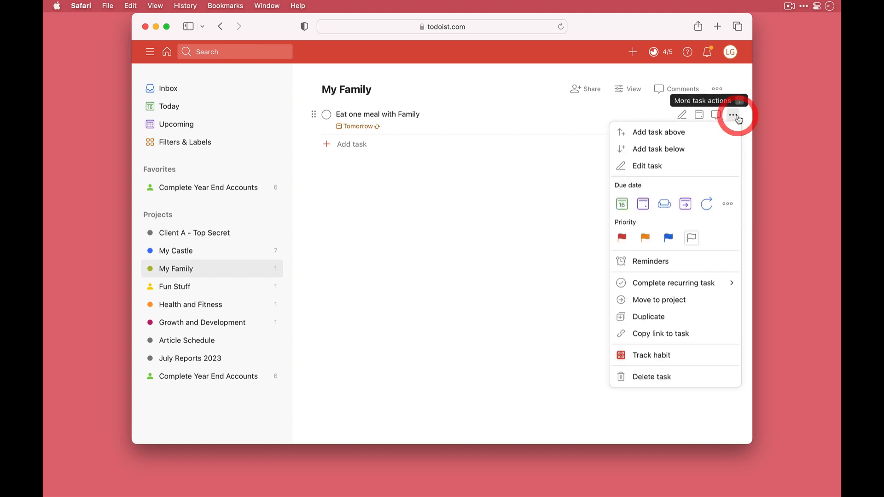
pyautogui.moveTo(665, 362)
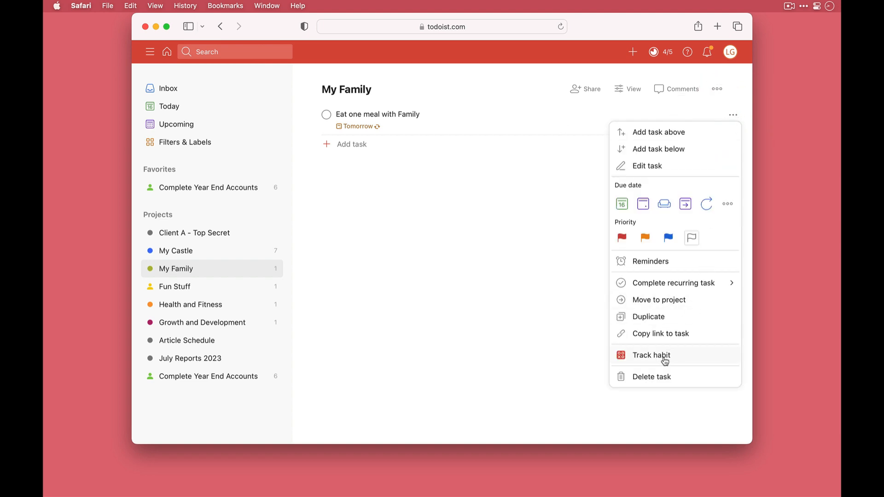
pyautogui.click(651, 355)
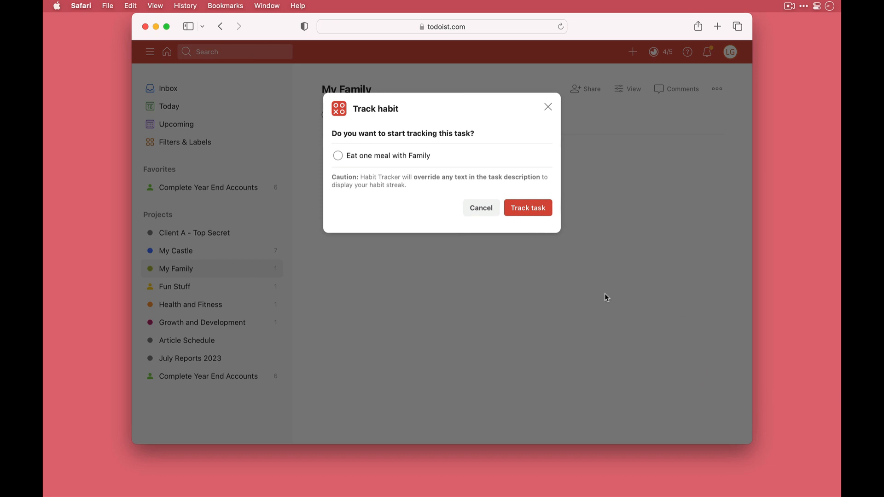
pyautogui.click(526, 207)
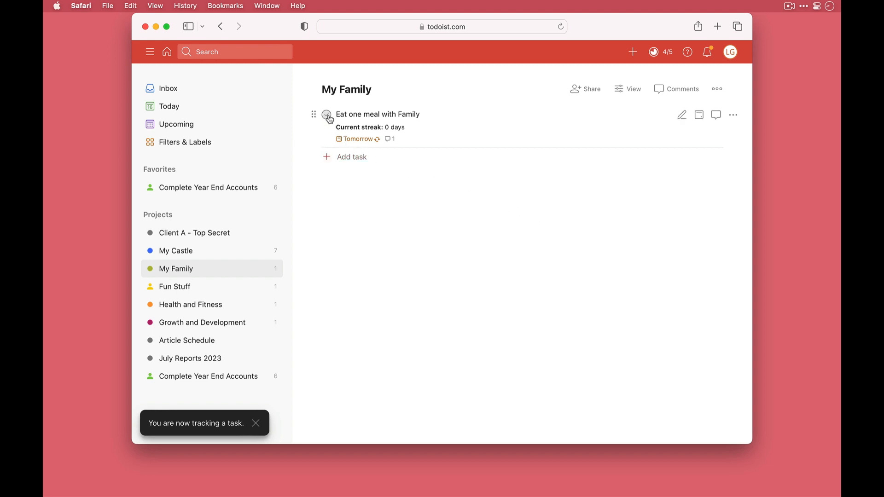
pyautogui.click(326, 114)
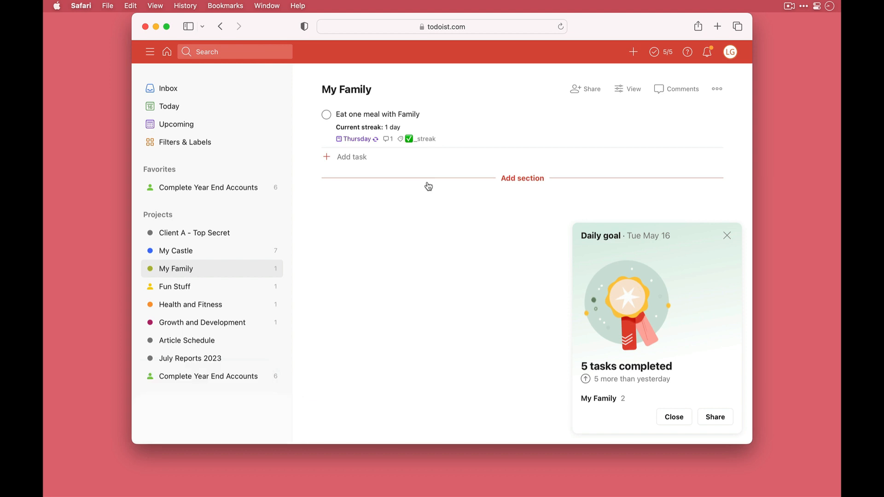
pyautogui.click(202, 322)
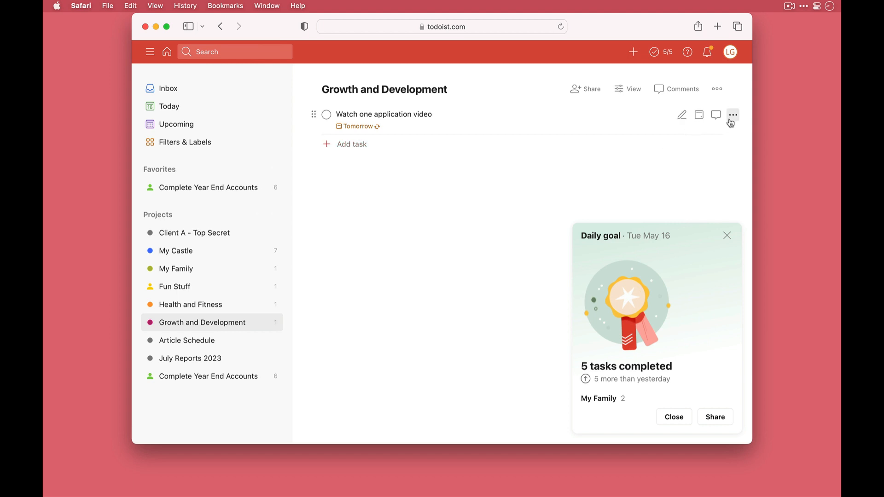
# Step: Track 'Watch one application video' as a habit, complete it, and verify its 1-day streak
pyautogui.click(732, 115)
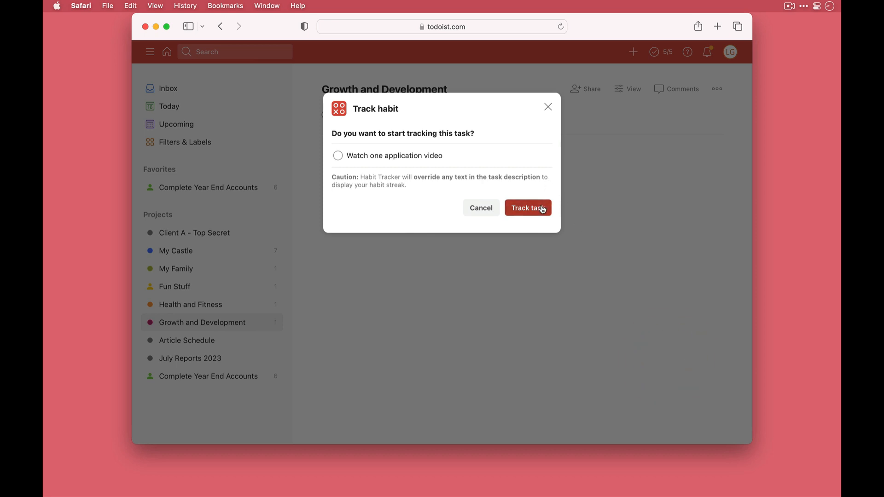
pyautogui.click(528, 207)
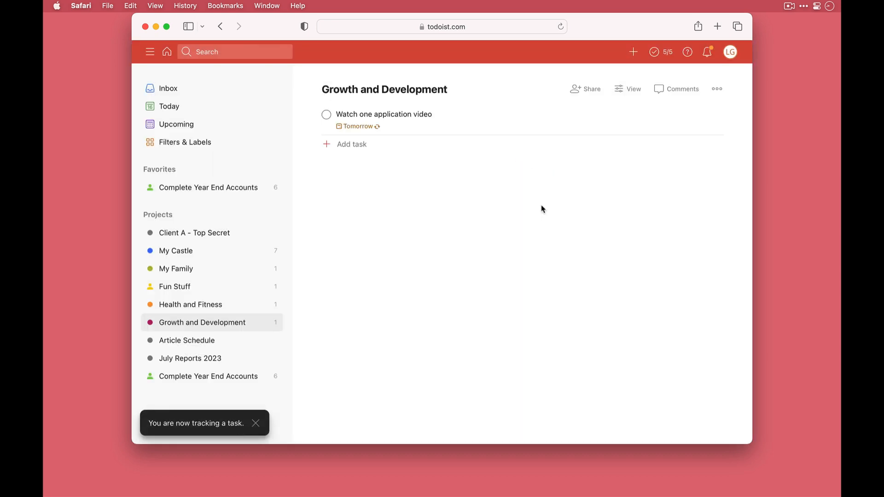
pyautogui.click(326, 114)
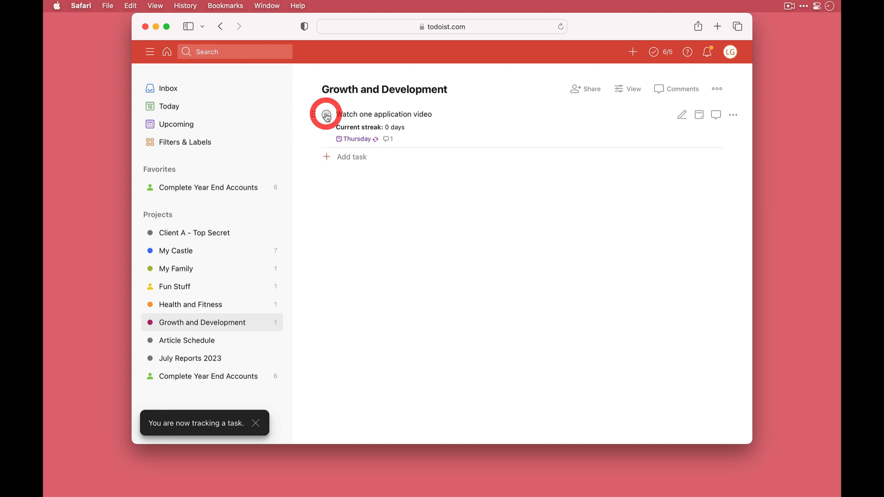
pyautogui.click(326, 115)
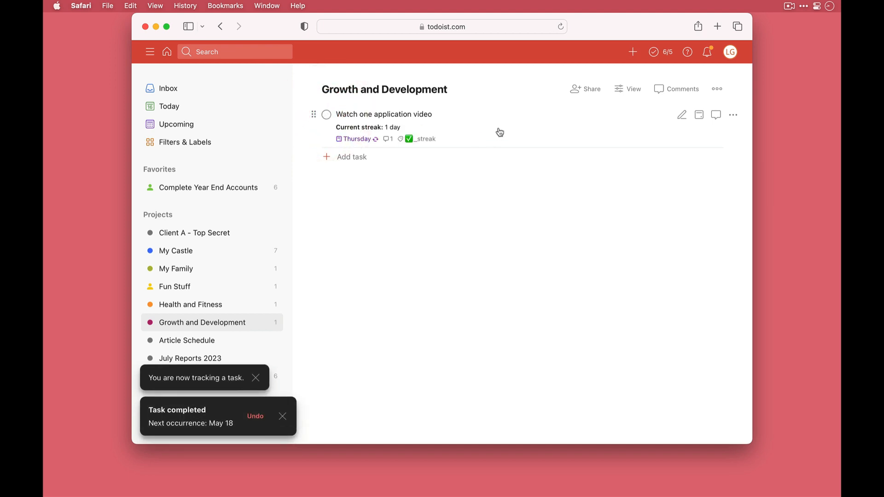
pyautogui.click(383, 114)
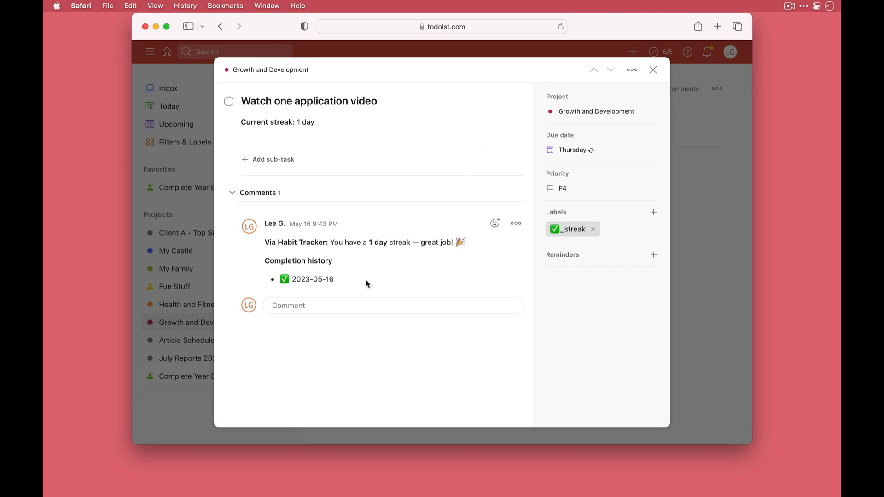
pyautogui.moveTo(654, 80)
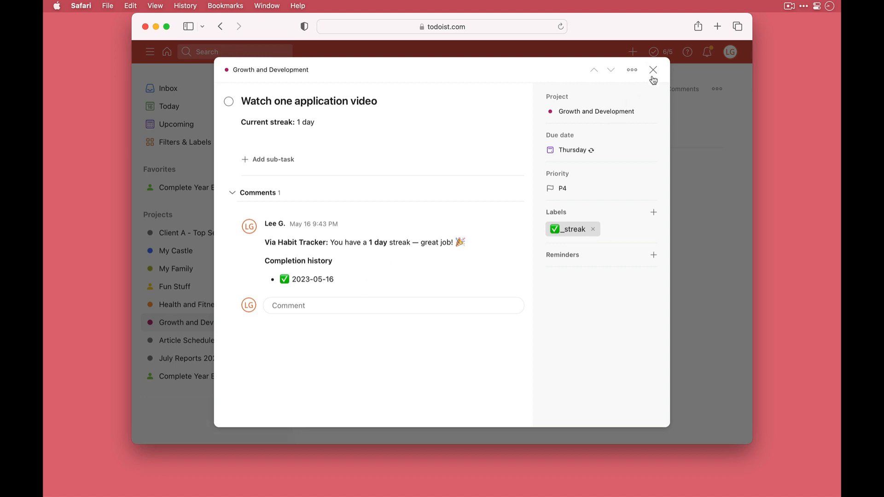
pyautogui.click(654, 69)
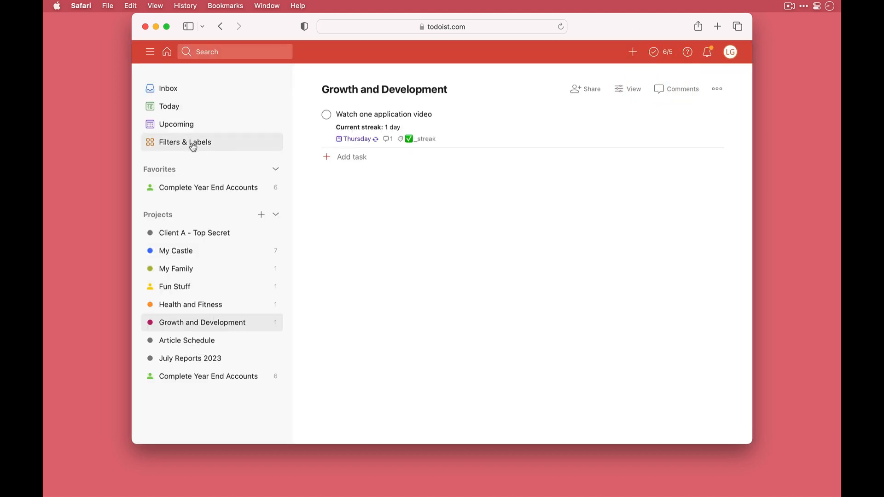
# Step: Show the _streak label's task list via Filters & Labels, listing all three habits with 1-day streaks
pyautogui.click(185, 142)
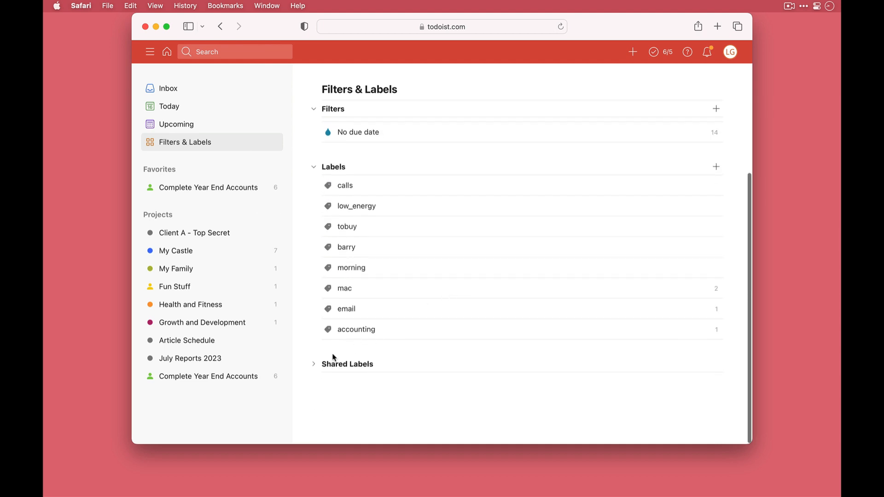
pyautogui.click(313, 363)
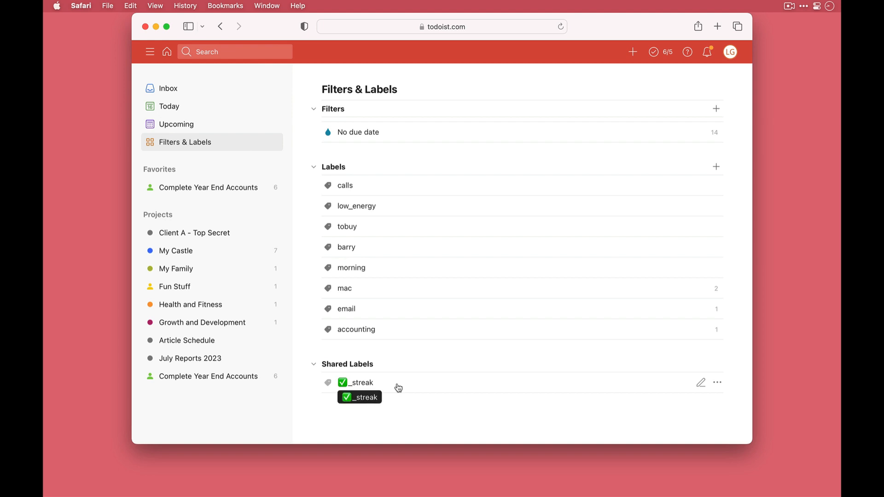
pyautogui.click(361, 383)
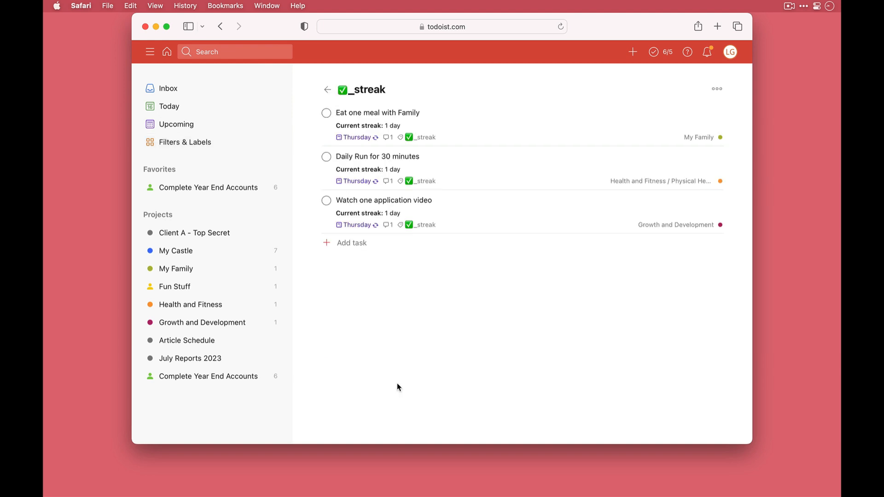